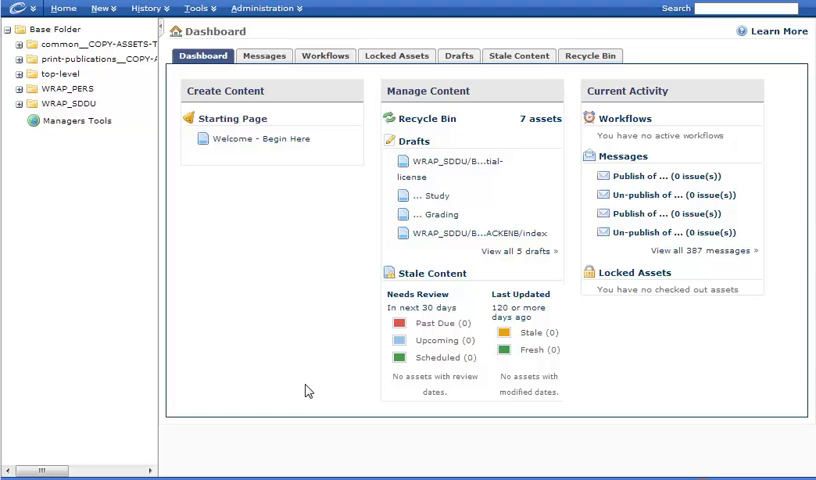
{"action": "mouse_move", "coordinate": [340, 250]}
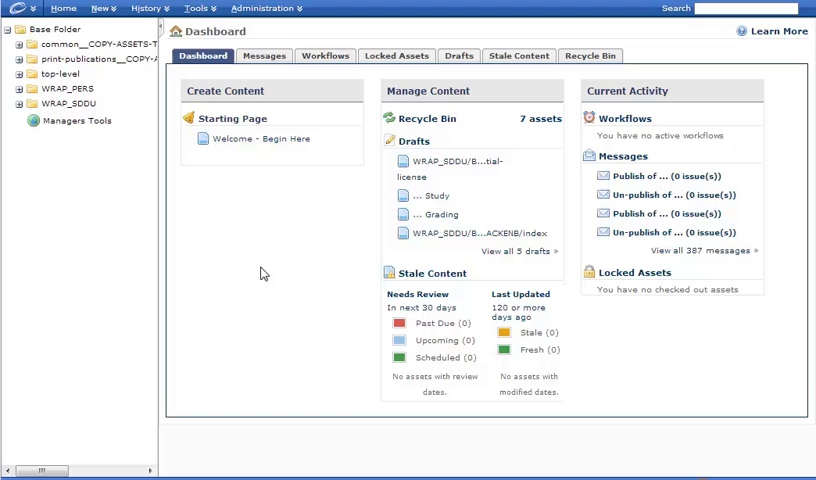
{"action": "mouse_move", "coordinate": [250, 256]}
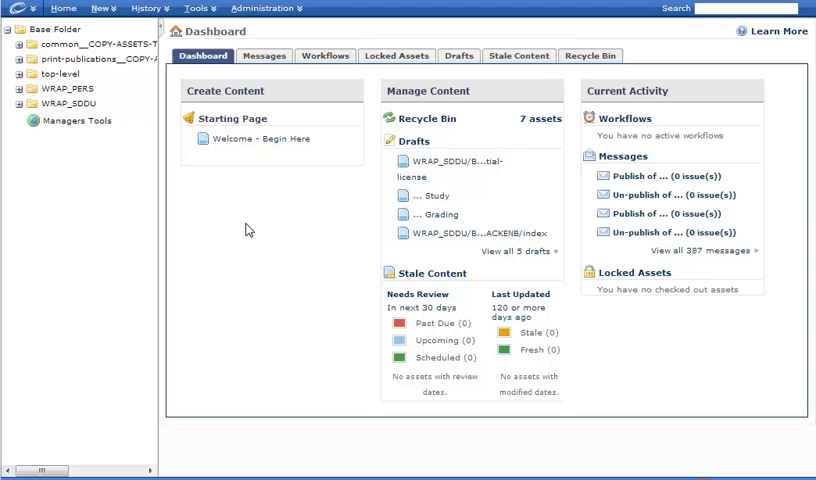
{"action": "mouse_move", "coordinate": [94, 196]}
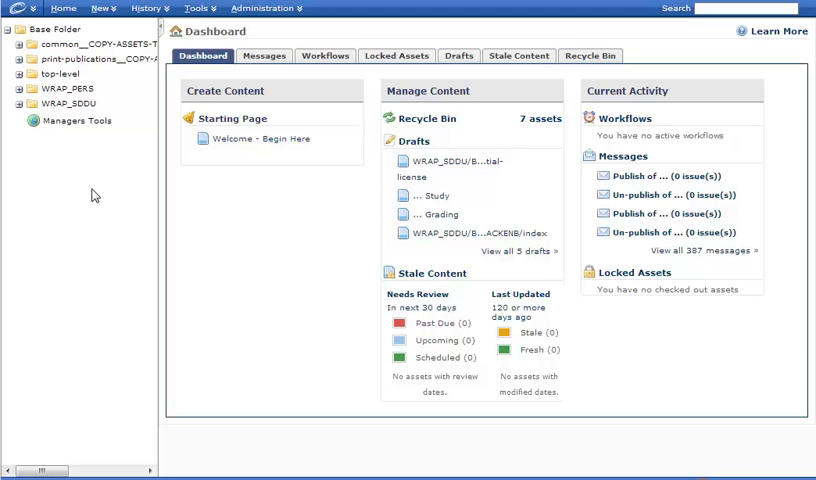
{"action": "mouse_move", "coordinate": [86, 192]}
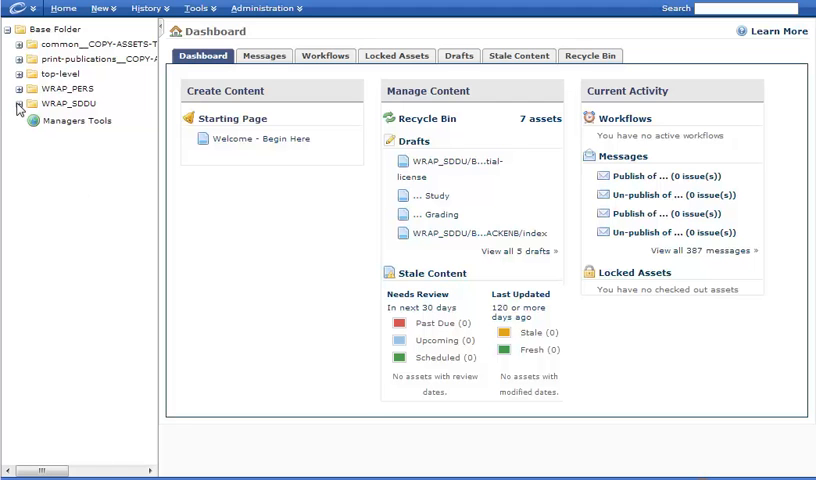
Expand WRAP_SDDU > BL-EDUC-WEB down through the site folders and bring up New-Page-Test's context menu.
{"action": "left_click", "coordinate": [22, 104]}
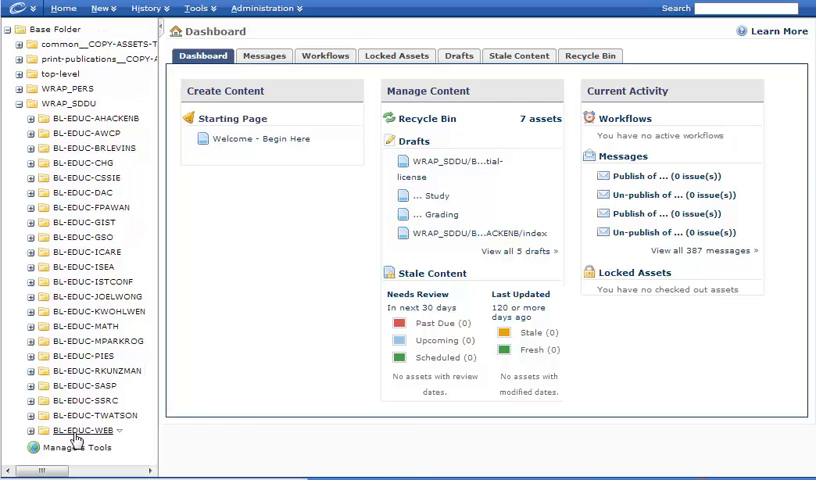
{"action": "mouse_move", "coordinate": [90, 440]}
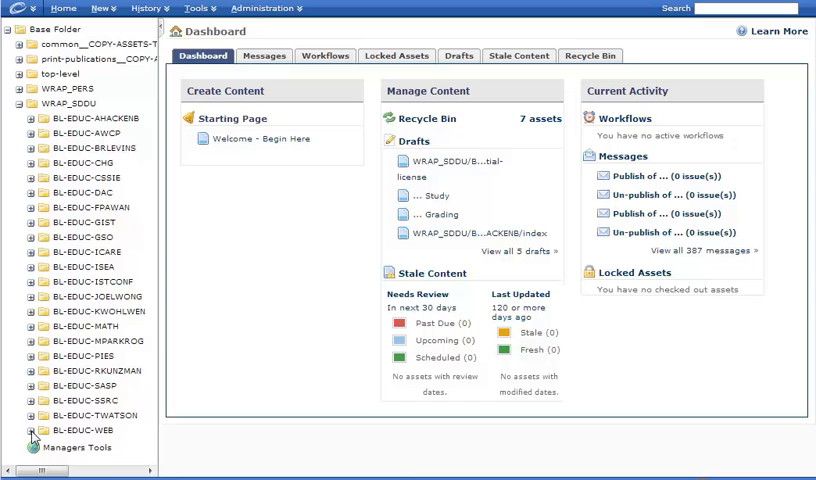
{"action": "left_click", "coordinate": [34, 420]}
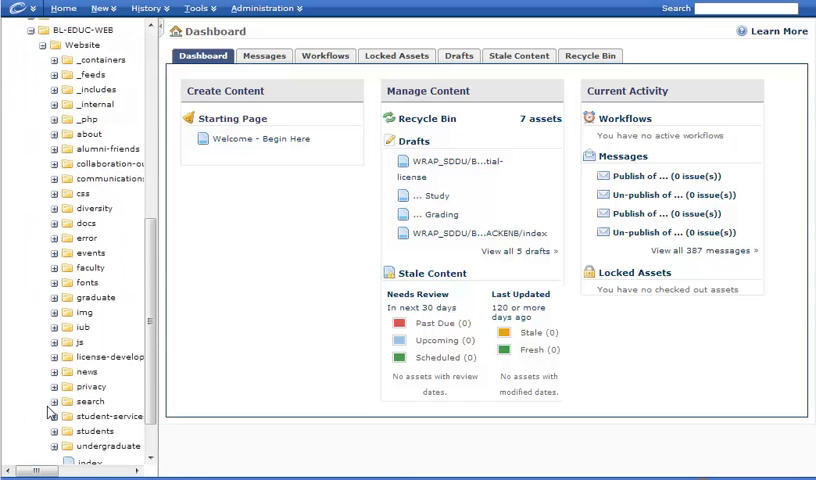
{"action": "scroll", "scroll_direction": "down", "scroll_amount": 3}
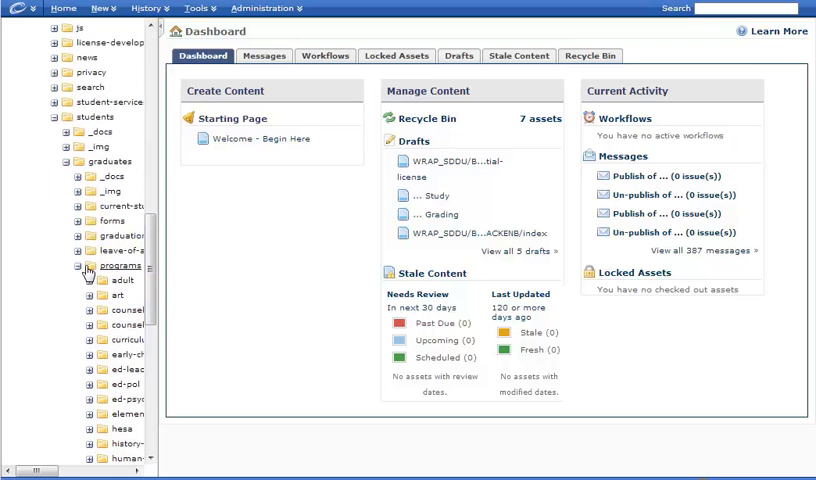
{"action": "mouse_move", "coordinate": [82, 272]}
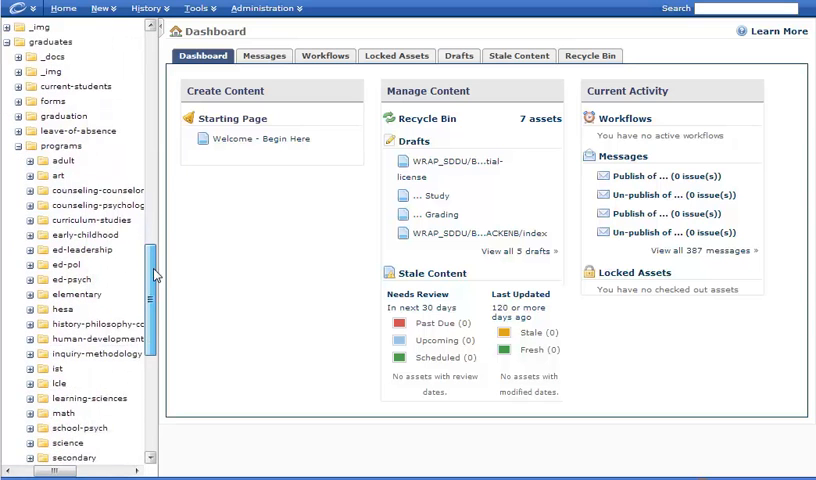
{"action": "scroll", "scroll_direction": "down", "scroll_amount": 3}
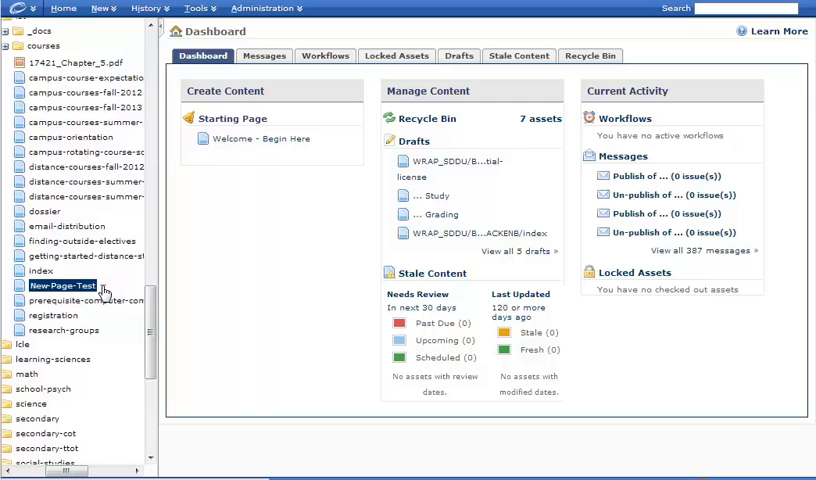
{"action": "right_click", "coordinate": [64, 286]}
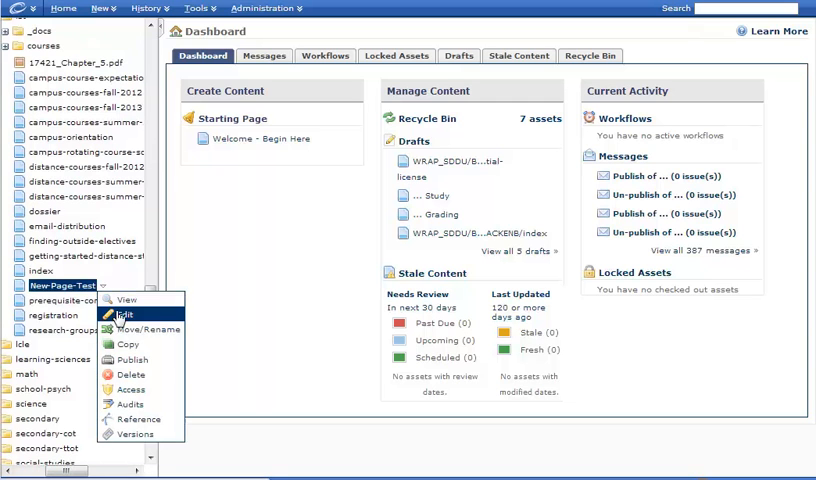
{"action": "mouse_move", "coordinate": [120, 318]}
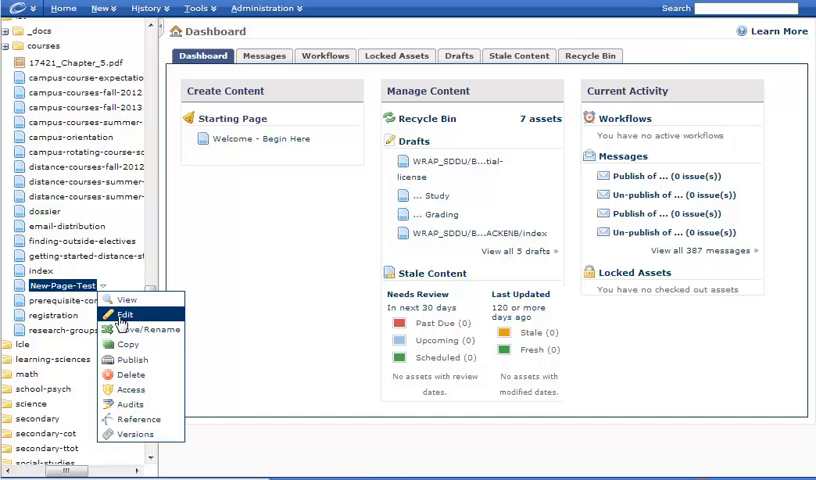
Edit New-Page-Test, adding bullets 'Link #1- for internal page' and 'Link #2- for a document'.
{"action": "left_click", "coordinate": [124, 316]}
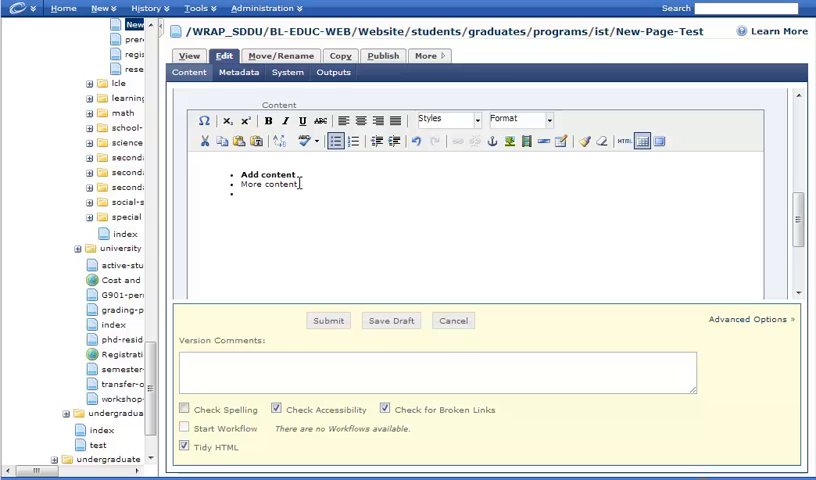
{"action": "type", "text": "Link #1: for"}
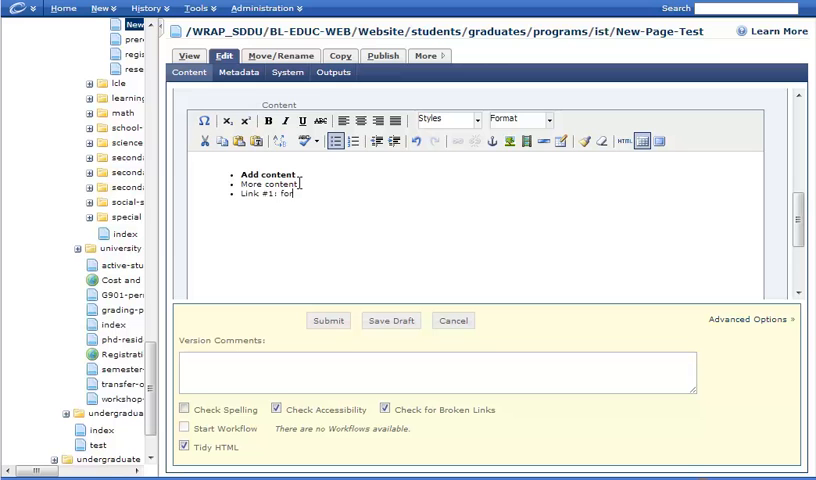
{"action": "type", "text": "internal p"}
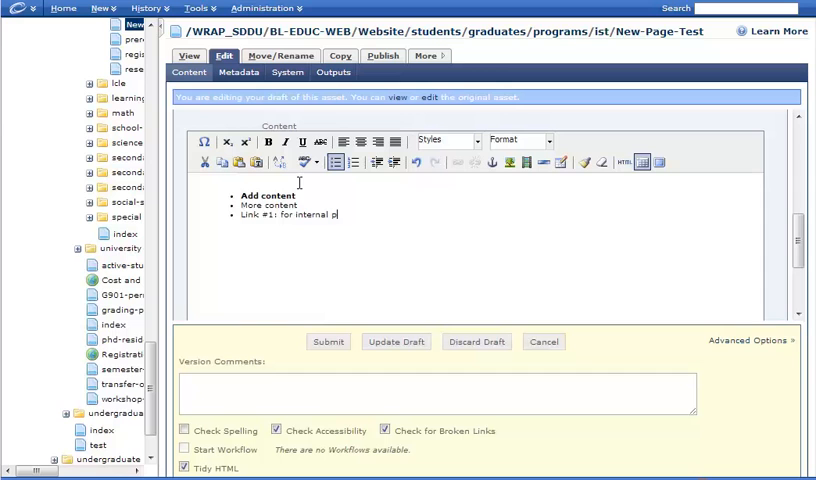
{"action": "type", "text": "Link #2:"}
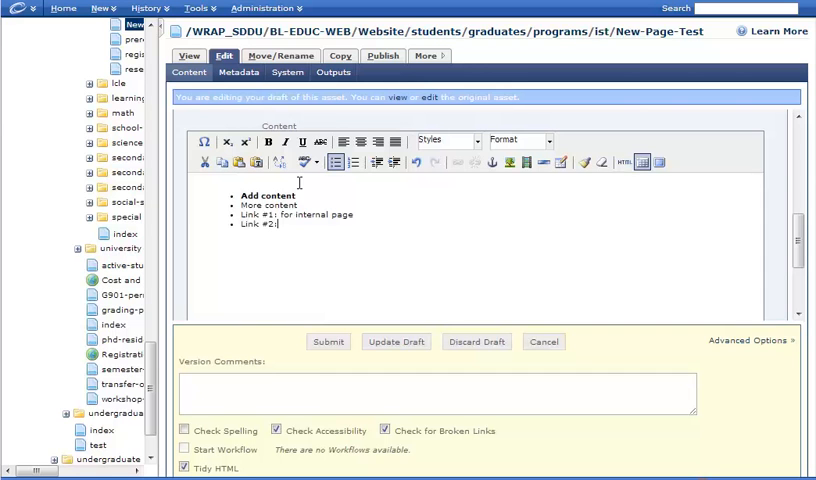
{"action": "type", "text": "for a document"}
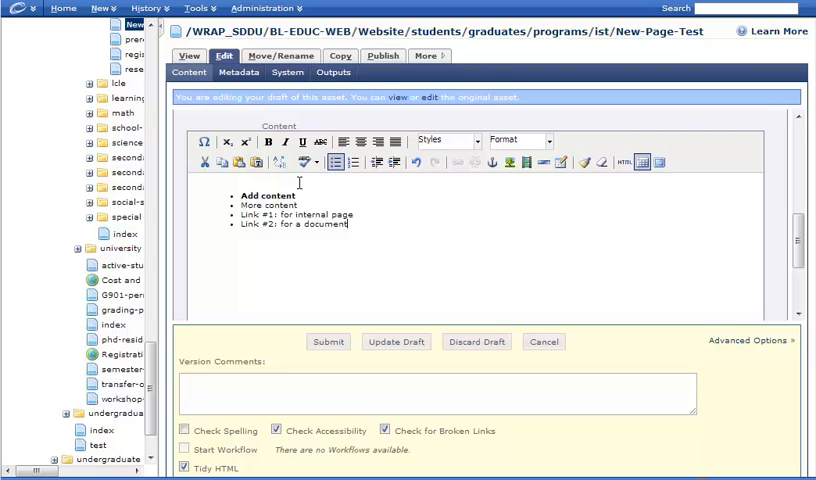
{"action": "mouse_move", "coordinate": [384, 220]}
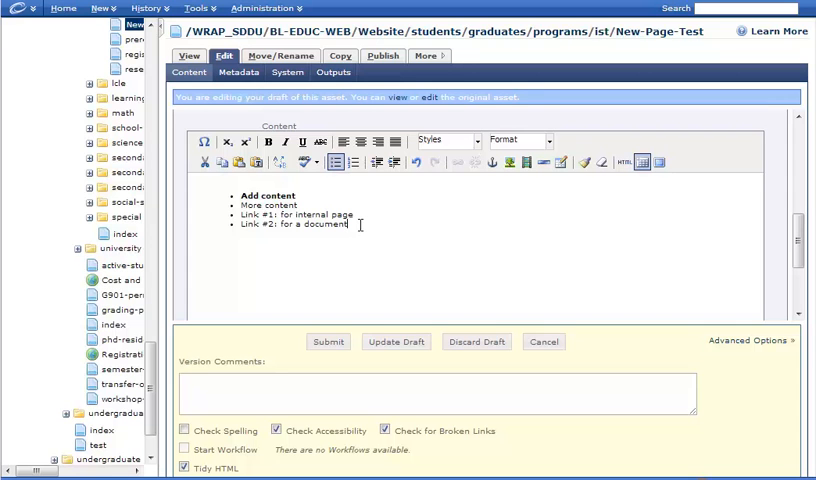
{"action": "mouse_move", "coordinate": [360, 220]}
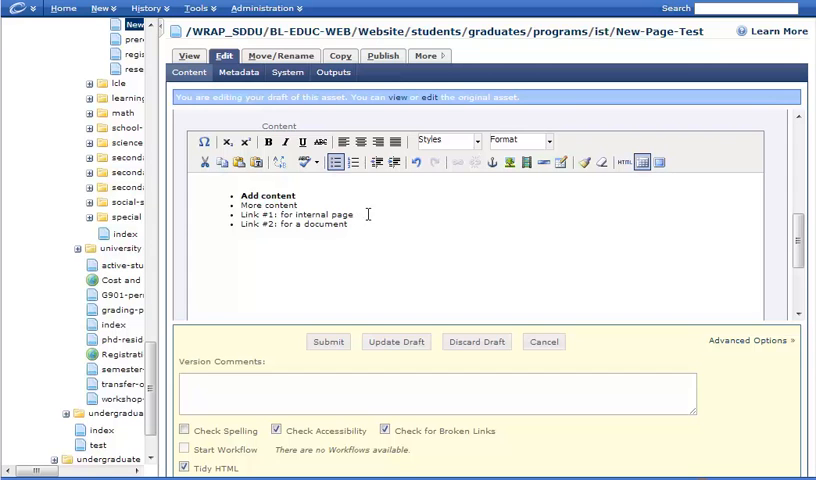
Select 'internal page' in Link #1 and start Insert/Edit Link on it.
{"action": "left_click_drag", "start_coordinate": [304, 214], "coordinate": [352, 214]}
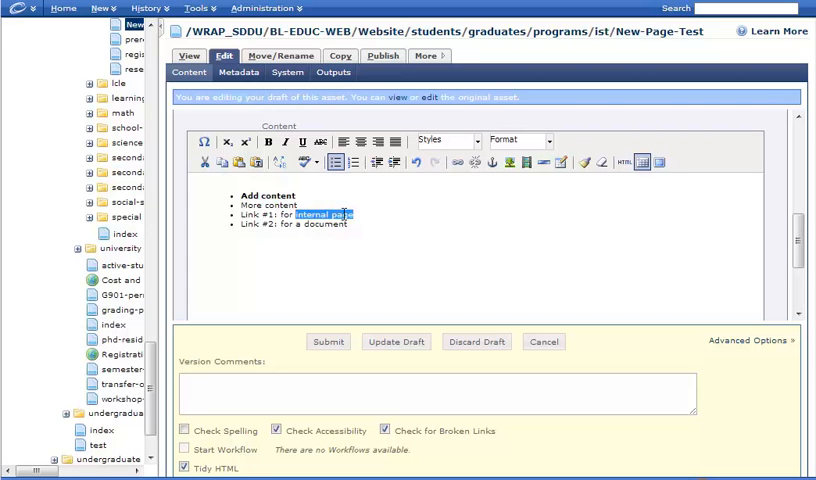
{"action": "mouse_move", "coordinate": [392, 208]}
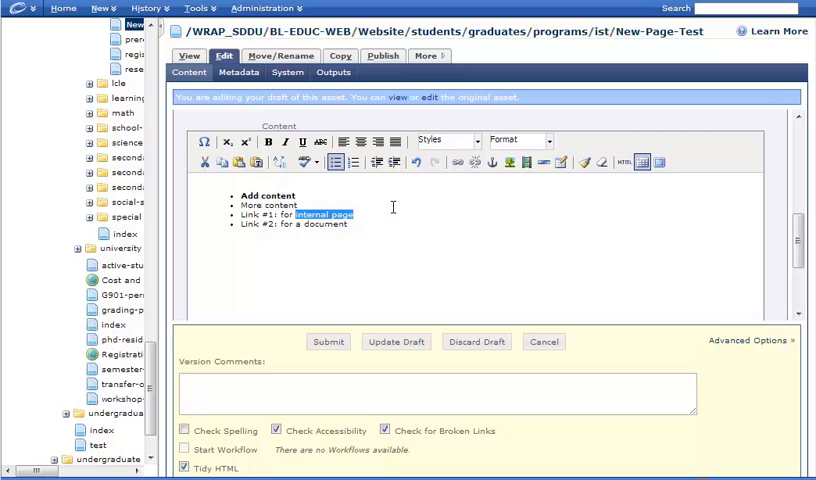
{"action": "mouse_move", "coordinate": [456, 162]}
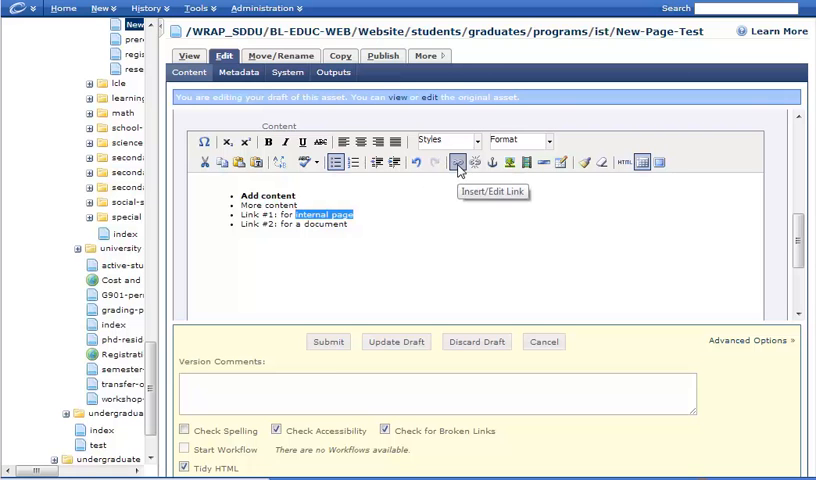
{"action": "mouse_move", "coordinate": [458, 162]}
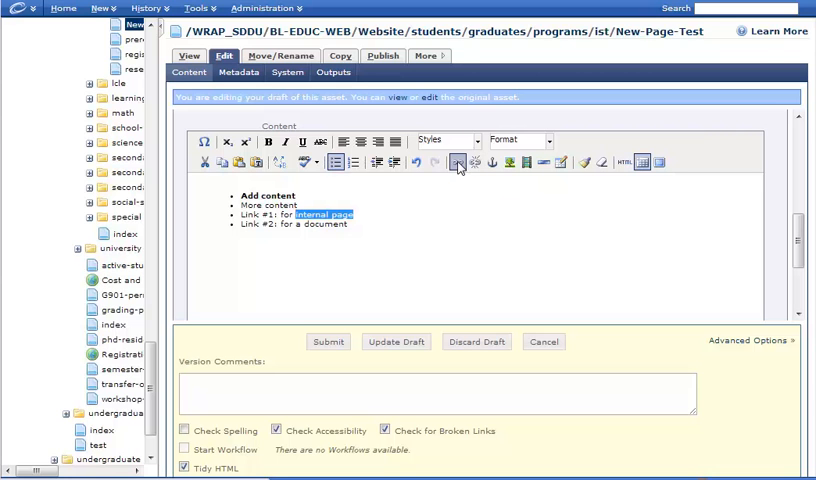
{"action": "left_click", "coordinate": [458, 162]}
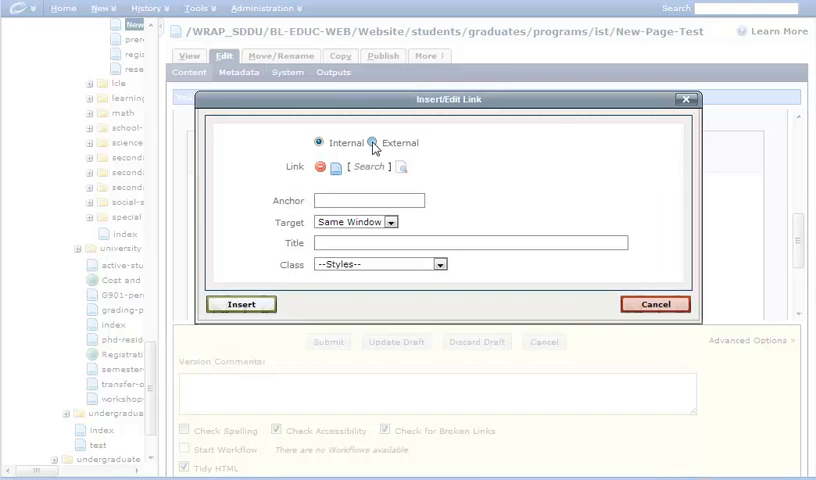
Try the external address field briefly, then keep the link set to Internal.
{"action": "left_click", "coordinate": [372, 144]}
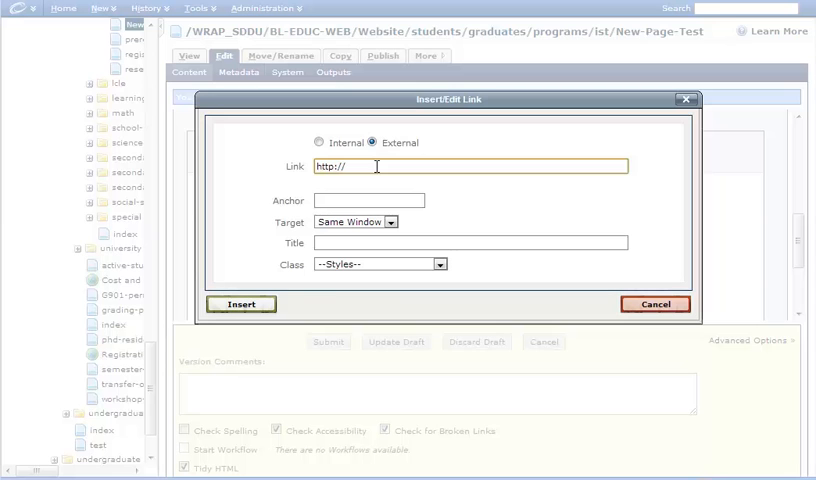
{"action": "type", "text": "cn"}
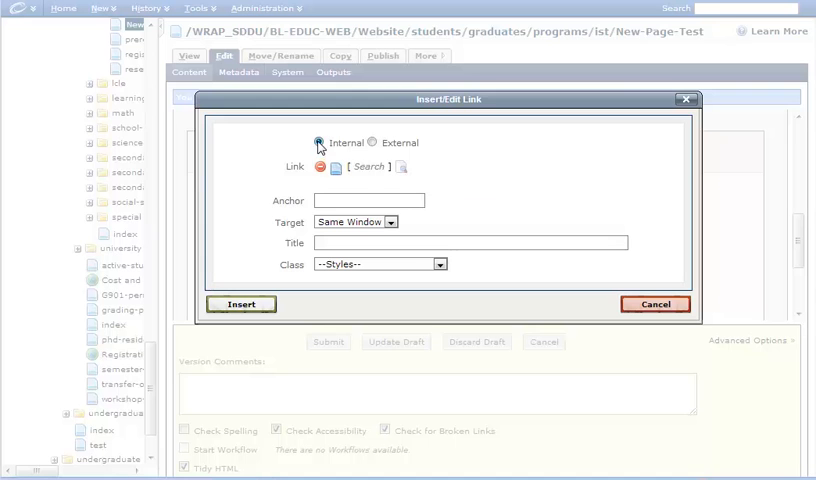
{"action": "mouse_move", "coordinate": [402, 168]}
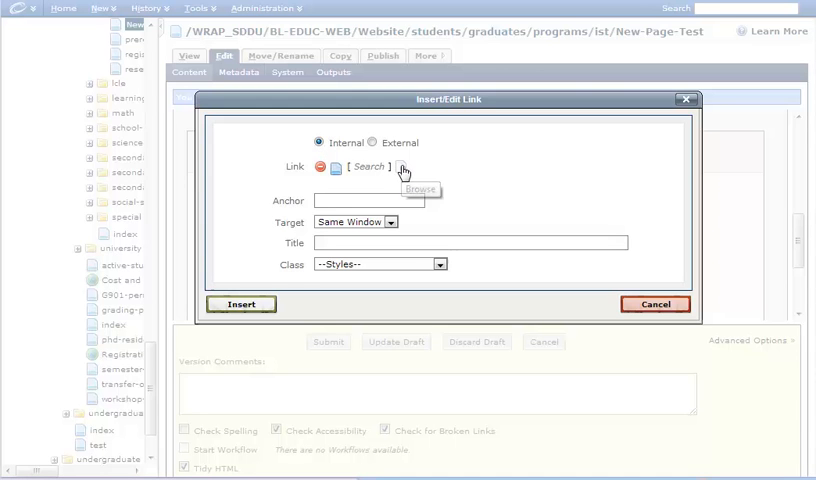
Browse graduate > programs > instructional-systems and confirm its index page as the link target.
{"action": "left_click", "coordinate": [406, 166]}
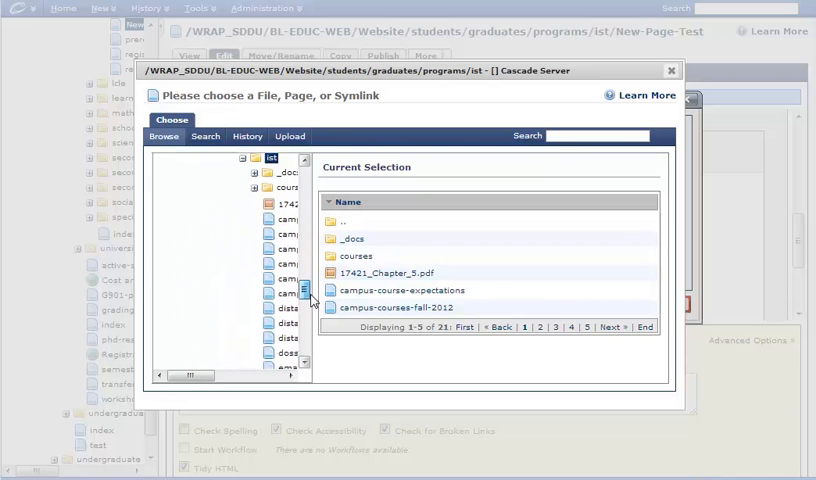
{"action": "scroll", "scroll_direction": "down", "scroll_amount": 3}
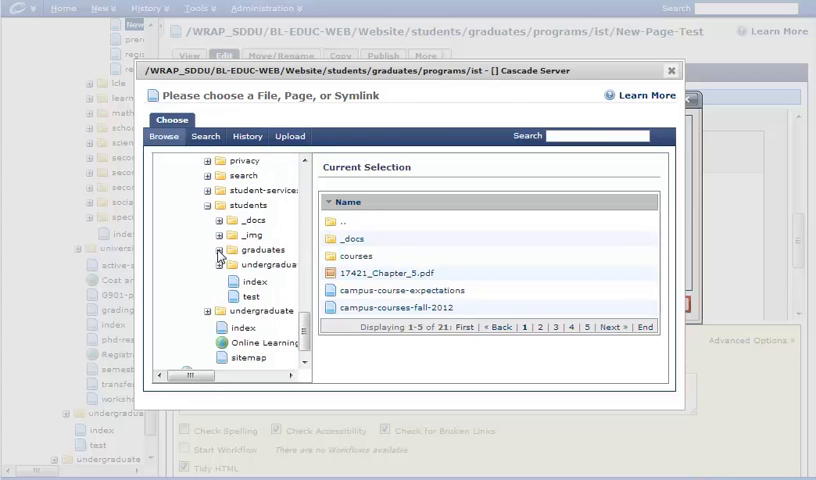
{"action": "scroll", "scroll_direction": "down", "scroll_amount": 3}
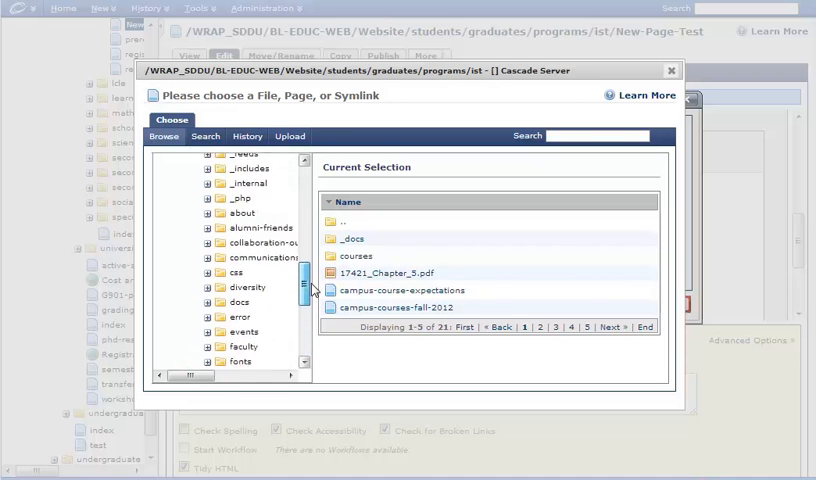
{"action": "scroll", "scroll_direction": "down", "scroll_amount": 3}
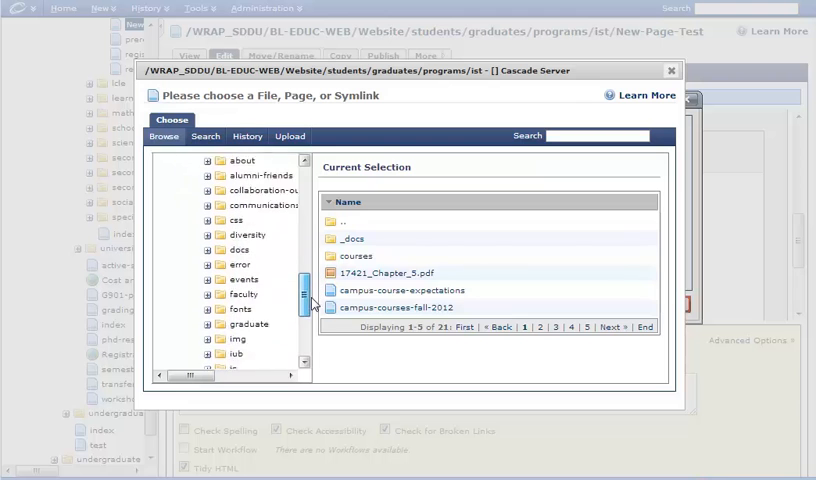
{"action": "scroll", "scroll_direction": "down", "scroll_amount": 3}
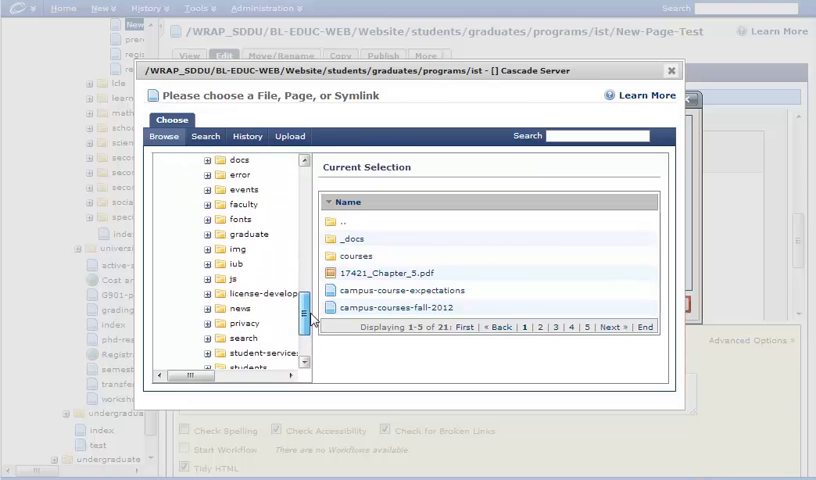
{"action": "left_click", "coordinate": [208, 234]}
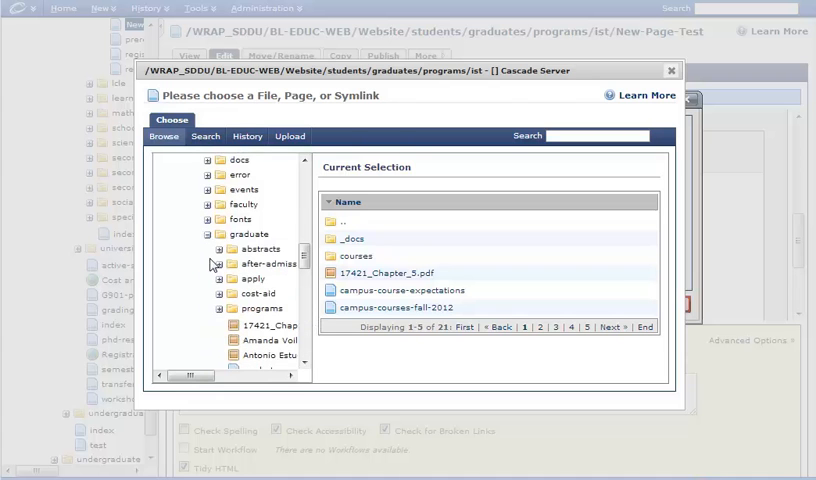
{"action": "left_click", "coordinate": [222, 308]}
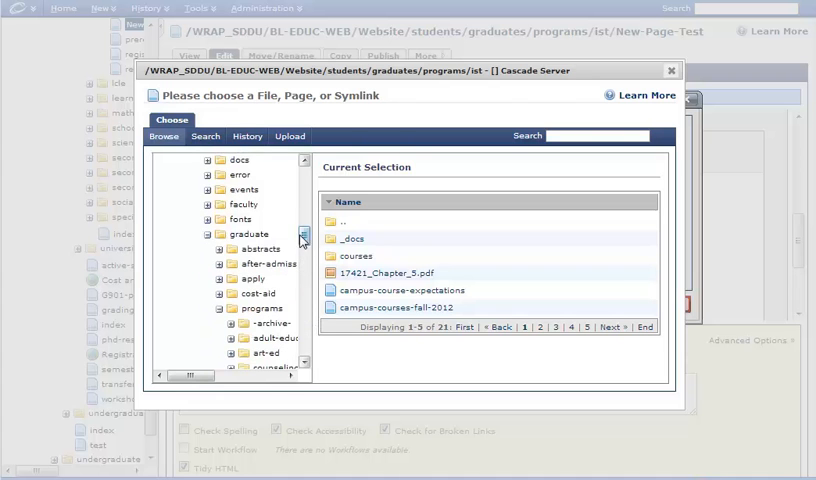
{"action": "scroll", "scroll_direction": "down", "scroll_amount": 3}
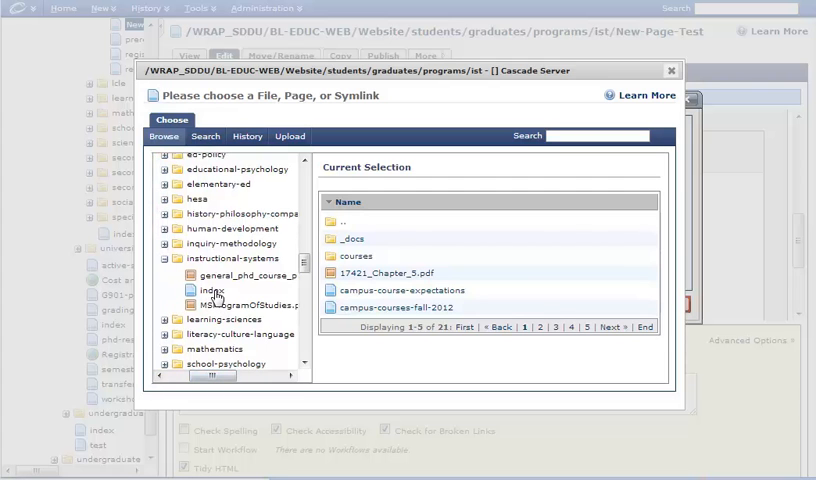
{"action": "mouse_move", "coordinate": [222, 298]}
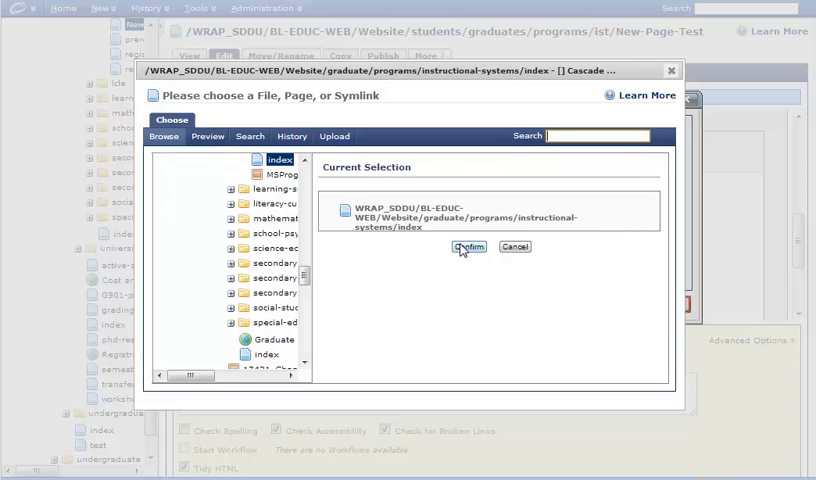
{"action": "left_click", "coordinate": [468, 246]}
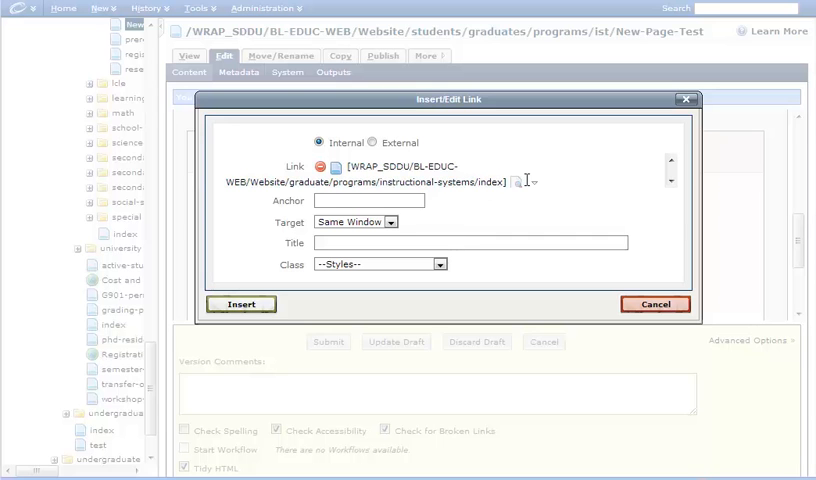
{"action": "mouse_move", "coordinate": [516, 188]}
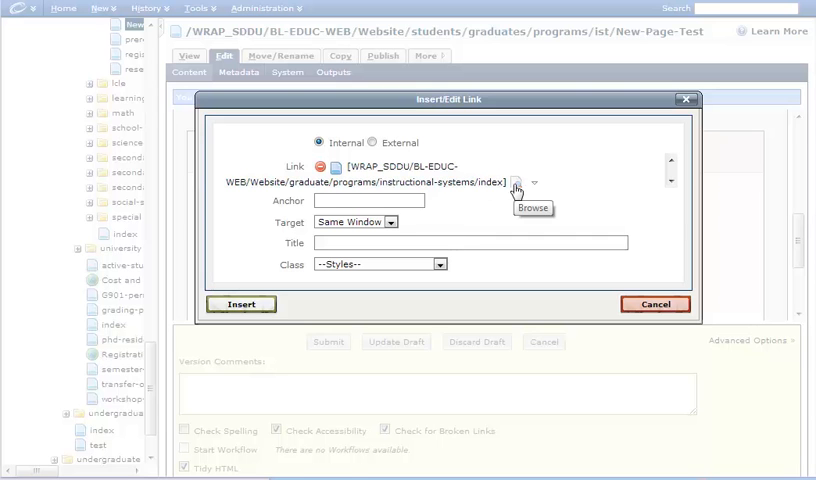
{"action": "mouse_move", "coordinate": [498, 196]}
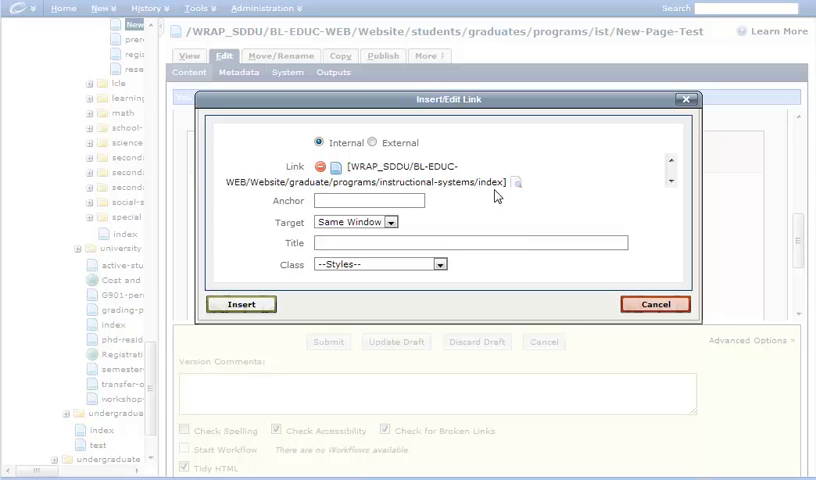
{"action": "mouse_move", "coordinate": [476, 208]}
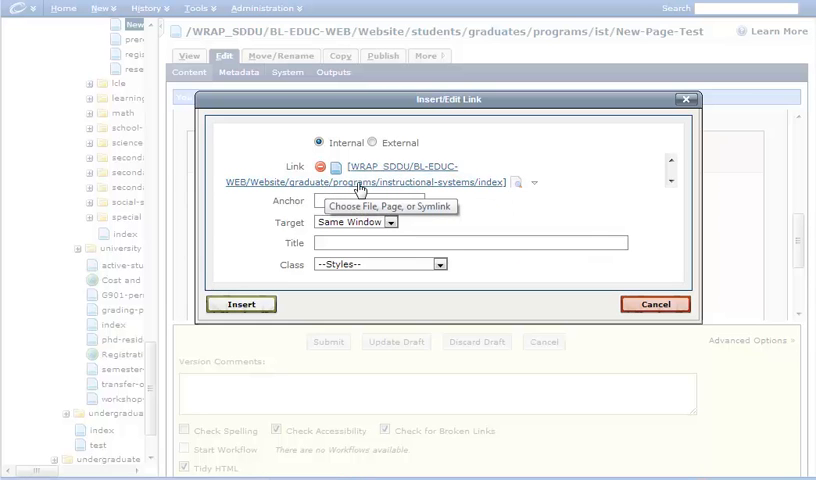
{"action": "mouse_move", "coordinate": [484, 192]}
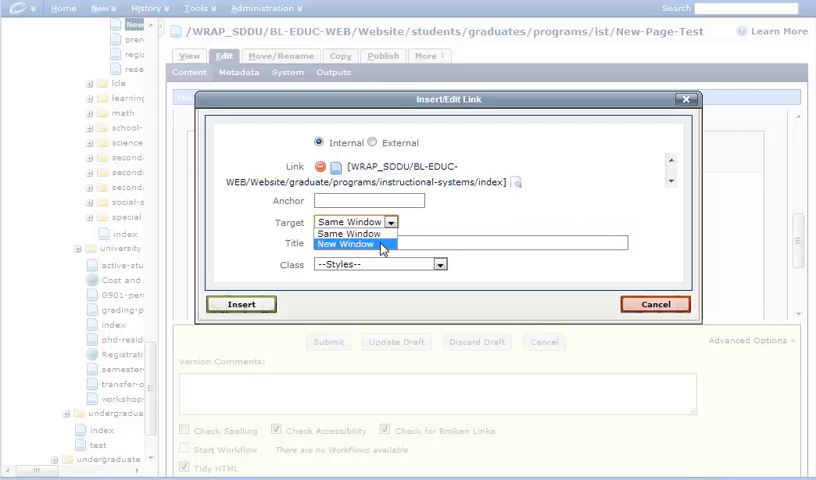
Set the target to New Window and insert the link on 'internal page'.
{"action": "left_click", "coordinate": [348, 244]}
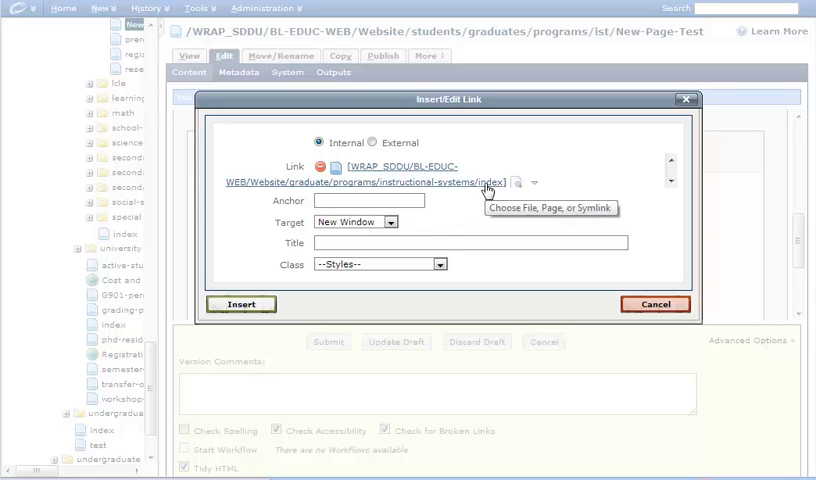
{"action": "mouse_move", "coordinate": [518, 214]}
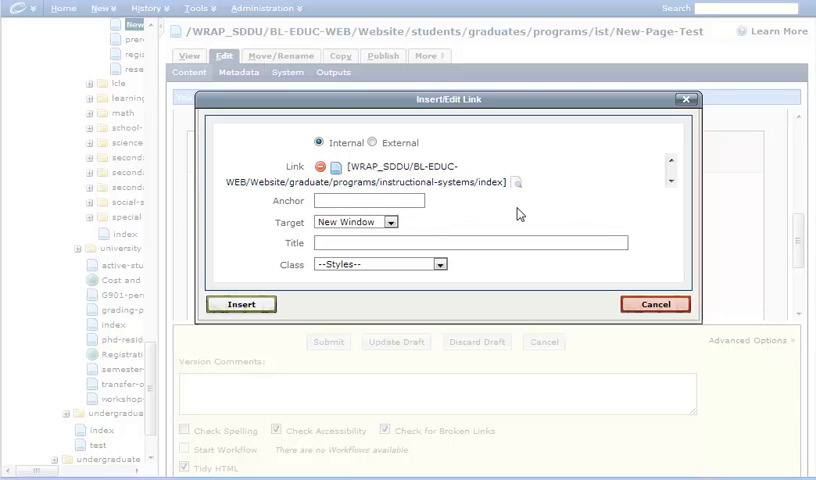
{"action": "mouse_move", "coordinate": [240, 304]}
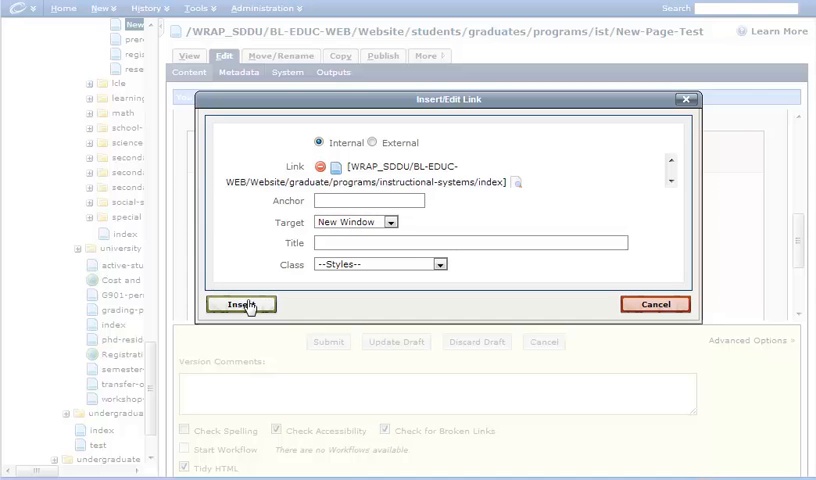
{"action": "left_click", "coordinate": [240, 304]}
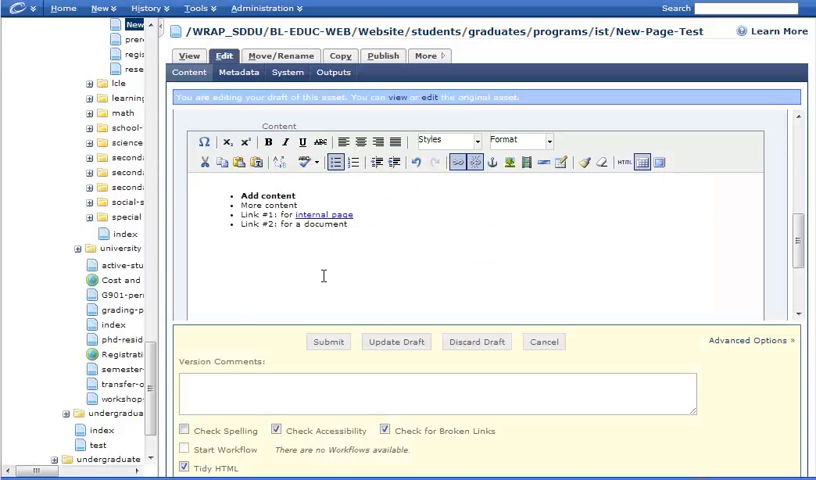
{"action": "double_click", "coordinate": [322, 214]}
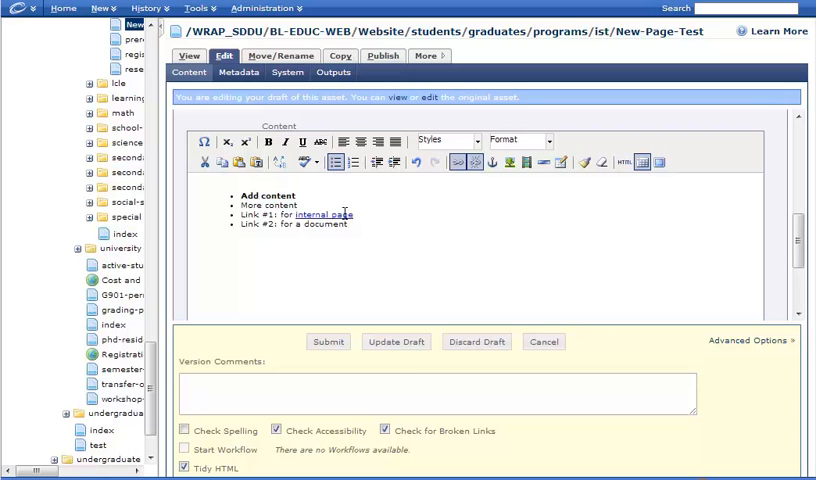
{"action": "mouse_move", "coordinate": [440, 192]}
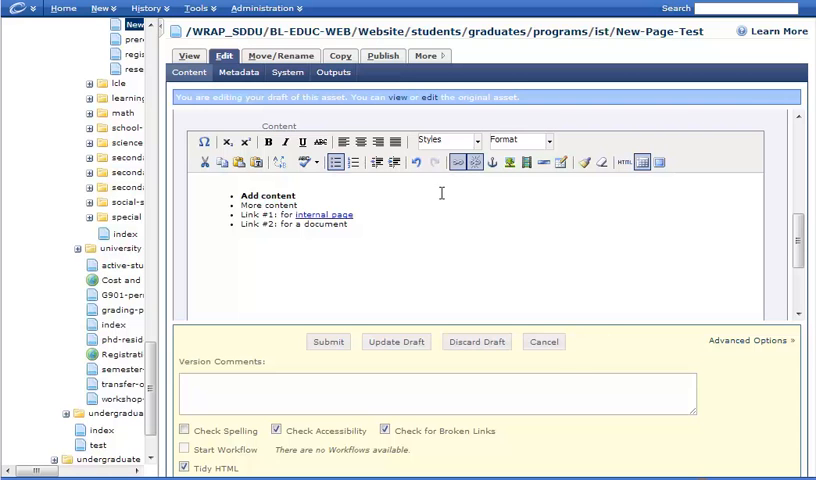
{"action": "mouse_move", "coordinate": [456, 162]}
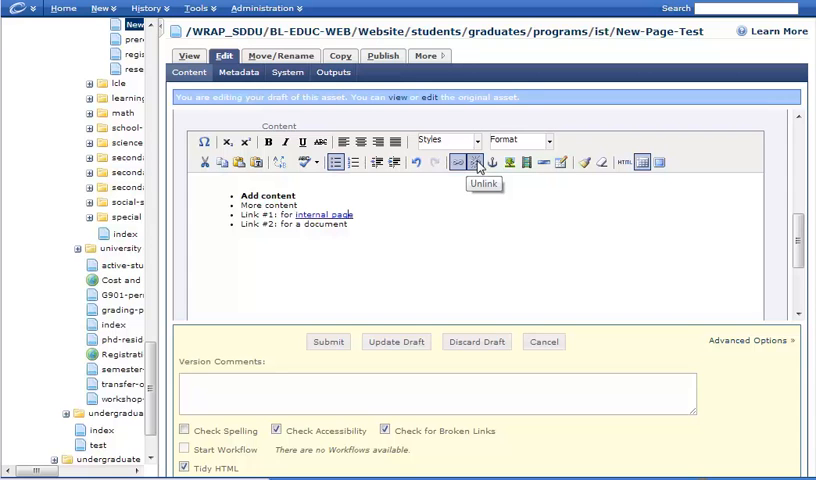
{"action": "mouse_move", "coordinate": [478, 192]}
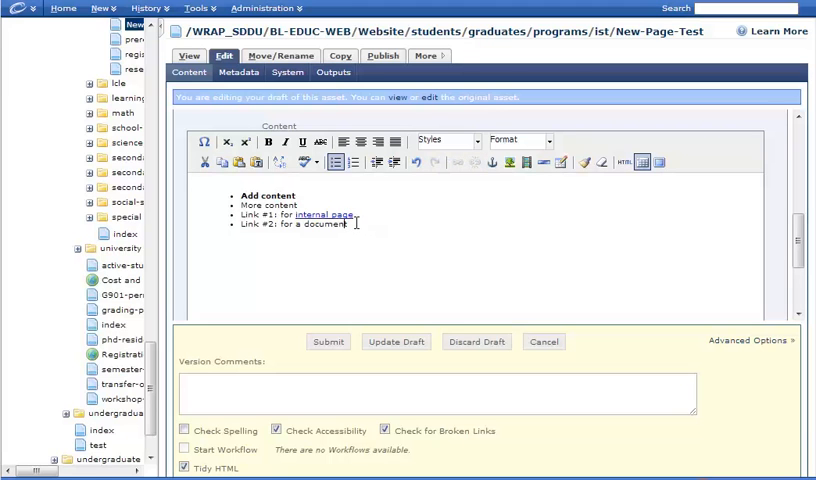
Select 'document' in Link #2 and begin an Internal link, opening the site file chooser.
{"action": "double_click", "coordinate": [330, 224]}
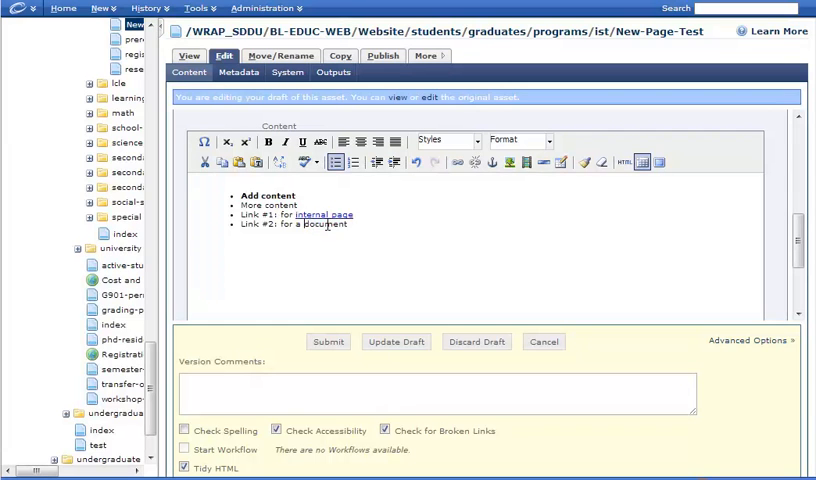
{"action": "double_click", "coordinate": [328, 224]}
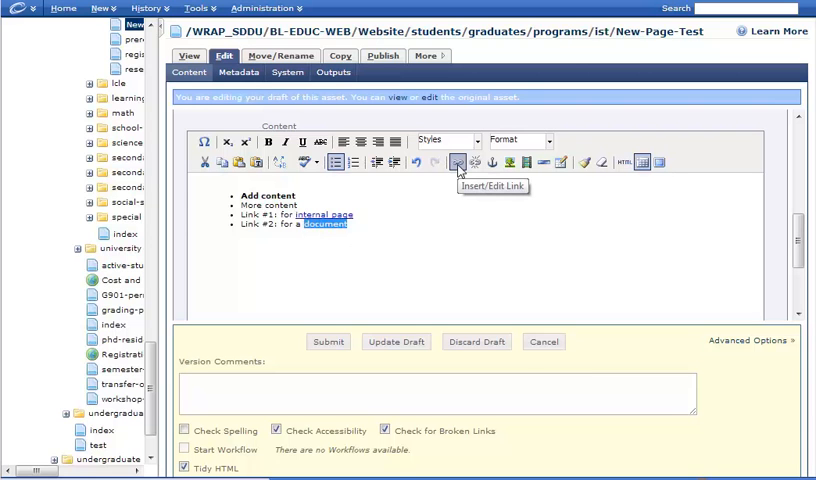
{"action": "left_click", "coordinate": [458, 162]}
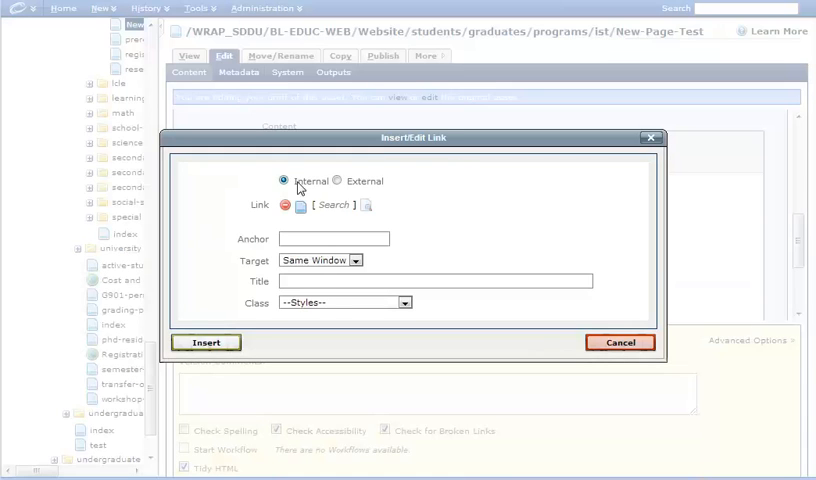
{"action": "left_click", "coordinate": [368, 204]}
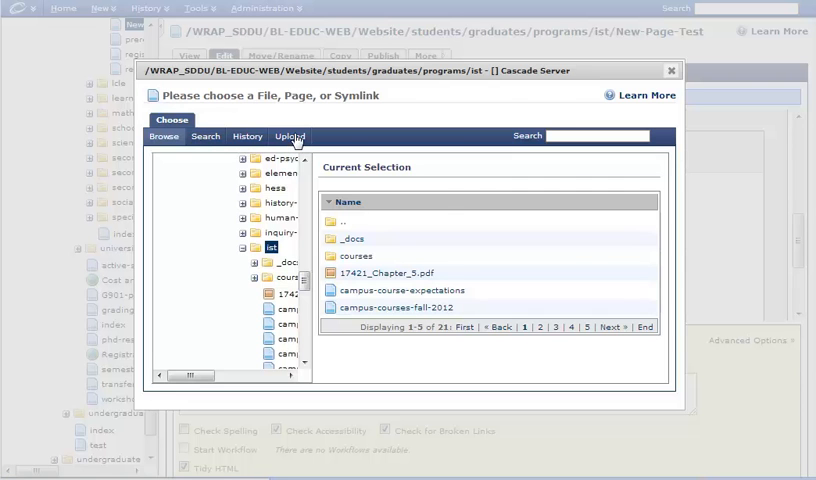
Upload 17421_Chapter_5.pdf to the site and confirm it as the 'document' link target.
{"action": "left_click", "coordinate": [288, 136]}
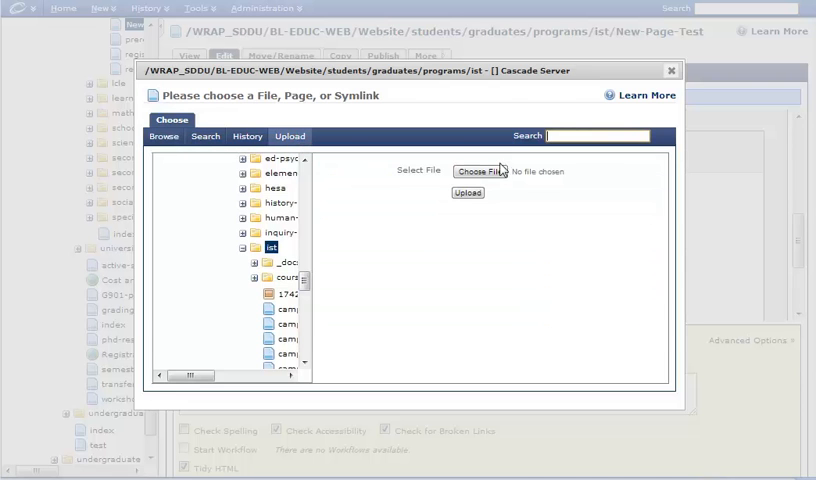
{"action": "left_click", "coordinate": [480, 172]}
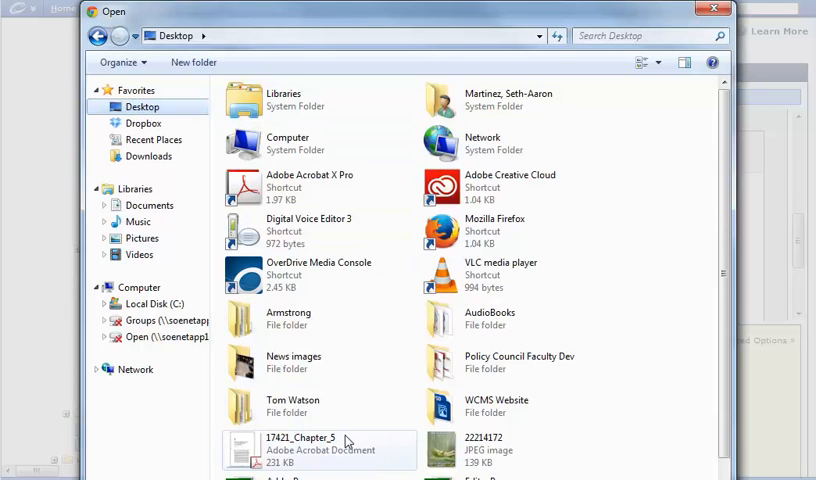
{"action": "mouse_move", "coordinate": [332, 456]}
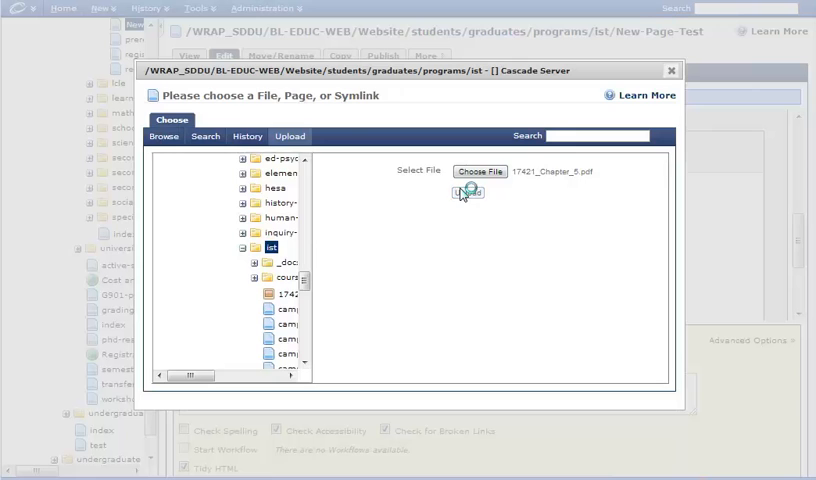
{"action": "left_click", "coordinate": [468, 192]}
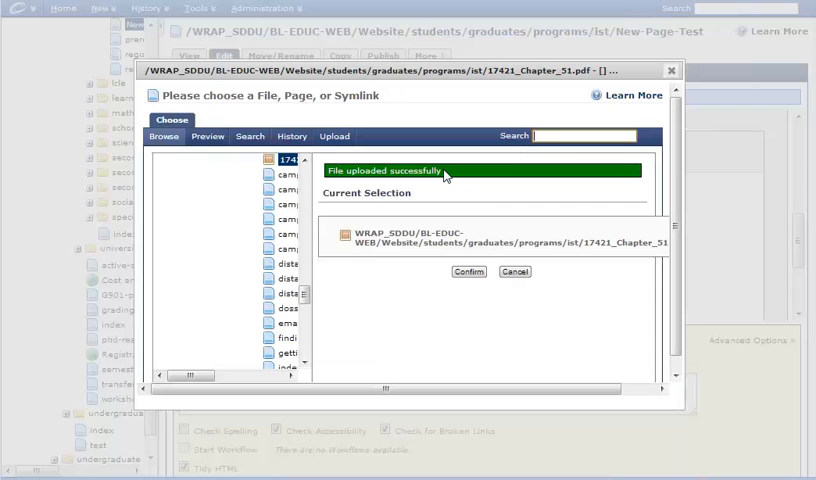
{"action": "left_click", "coordinate": [468, 272]}
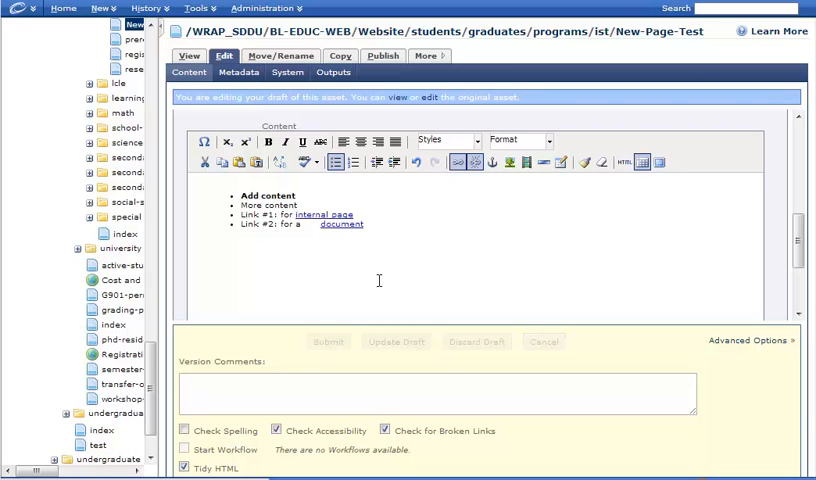
Submit New-Page-Test so both links are saved and the page view shows them.
{"action": "left_click", "coordinate": [328, 340]}
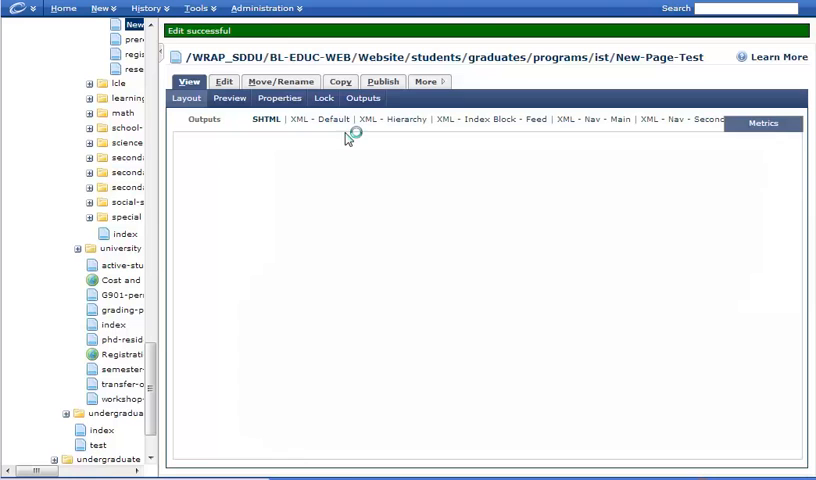
{"action": "mouse_move", "coordinate": [262, 32]}
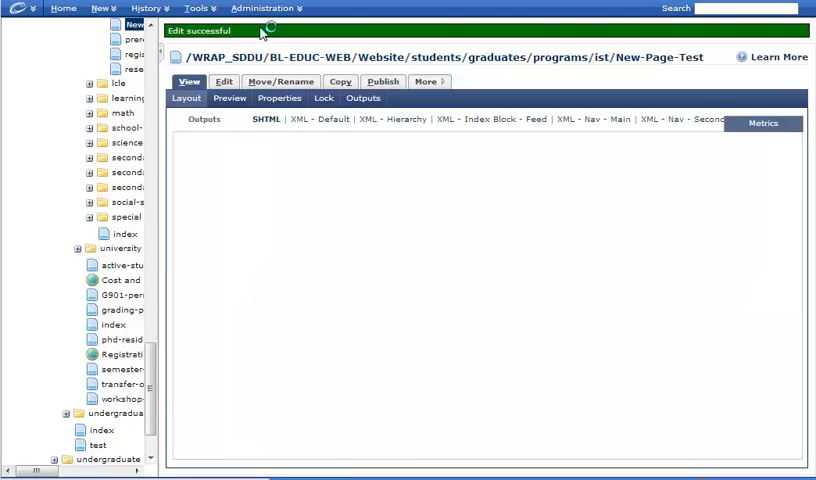
{"action": "mouse_move", "coordinate": [322, 404]}
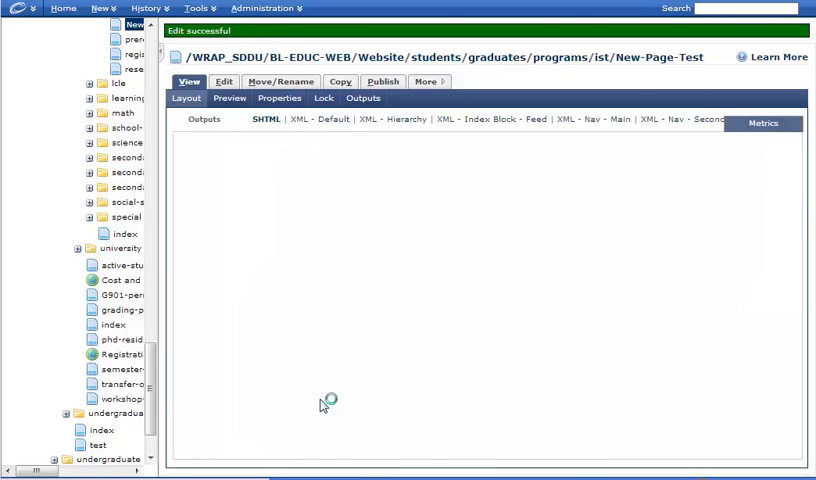
{"action": "mouse_move", "coordinate": [516, 382]}
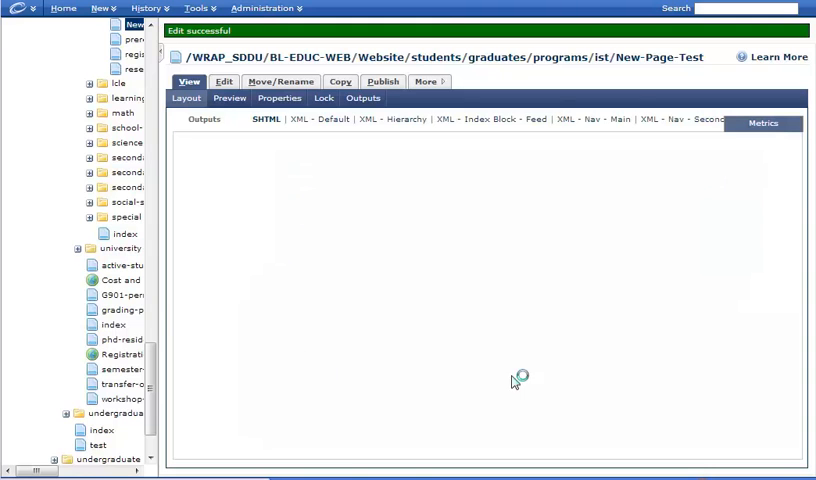
{"action": "mouse_move", "coordinate": [244, 38]}
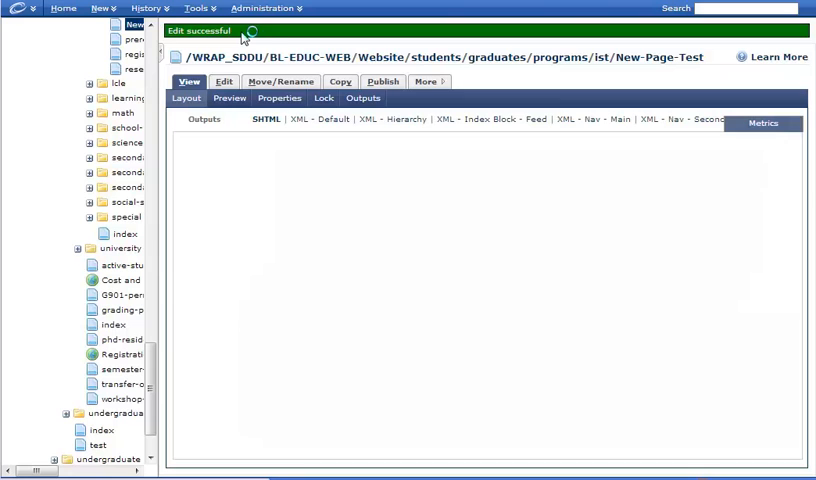
{"action": "mouse_move", "coordinate": [388, 132]}
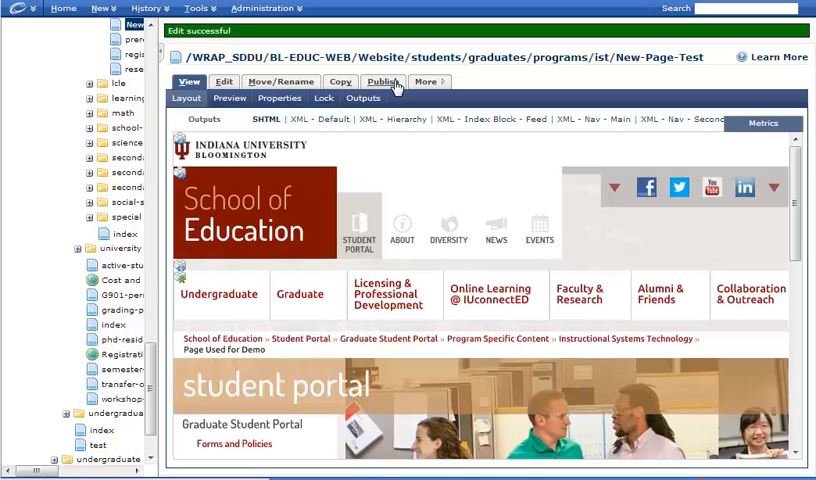
{"action": "mouse_move", "coordinate": [796, 188]}
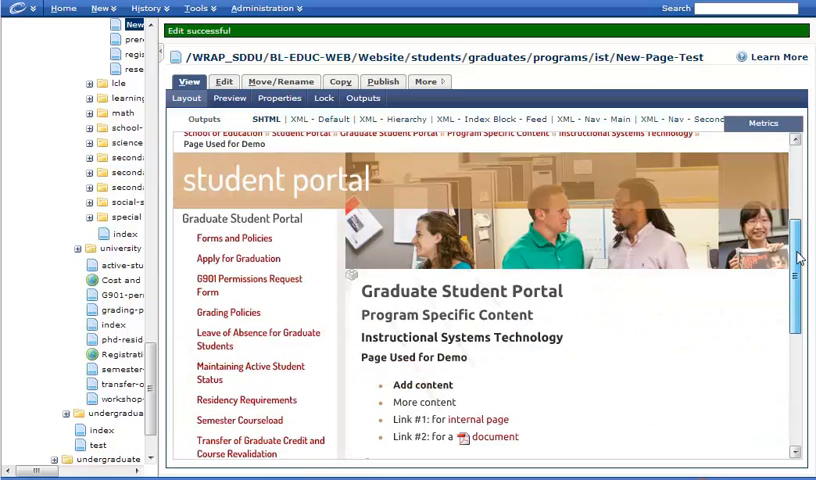
{"action": "scroll", "scroll_direction": "down", "scroll_amount": 3}
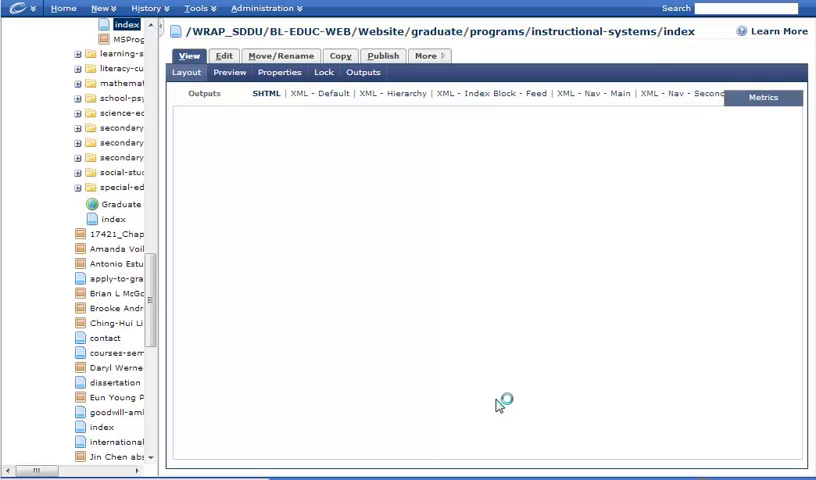
{"action": "mouse_move", "coordinate": [454, 292]}
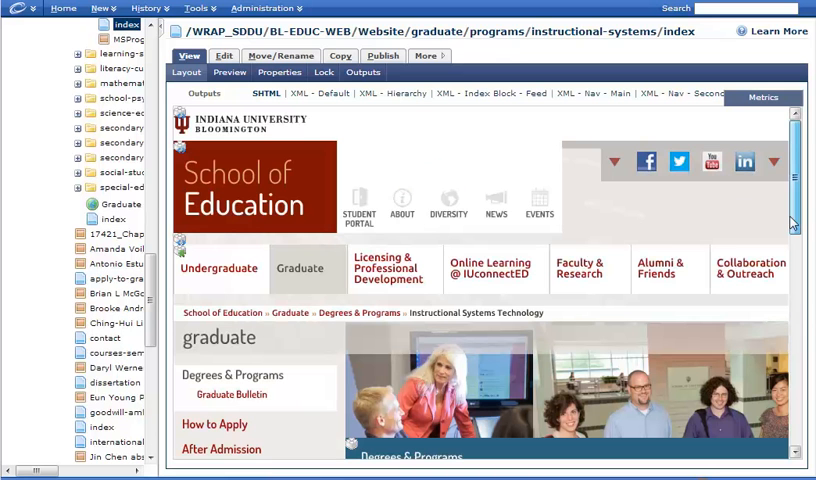
{"action": "scroll", "scroll_direction": "down", "scroll_amount": 3}
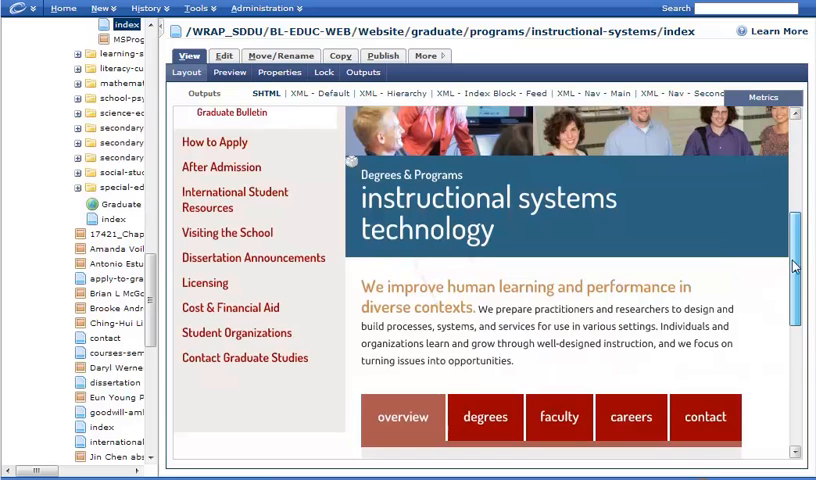
{"action": "mouse_move", "coordinate": [336, 236]}
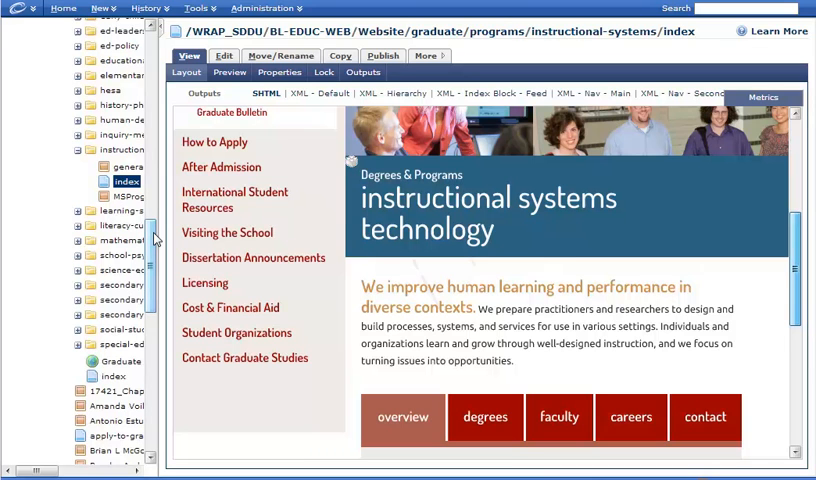
{"action": "mouse_move", "coordinate": [156, 238]}
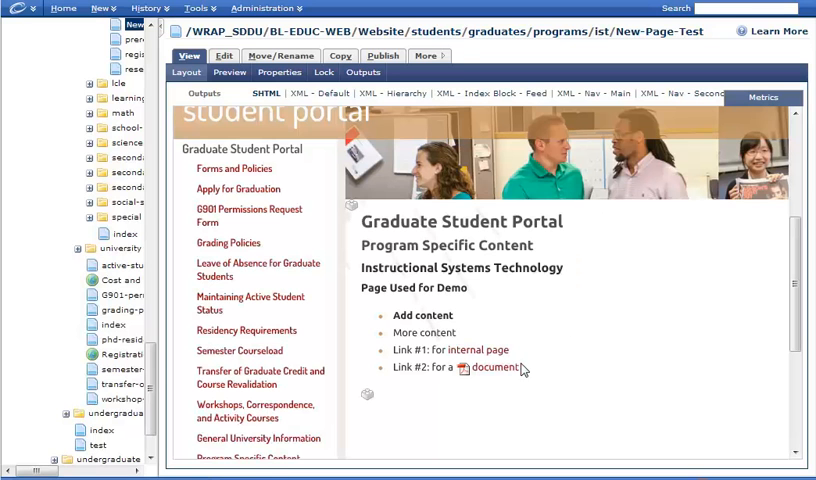
{"action": "left_click", "coordinate": [488, 368]}
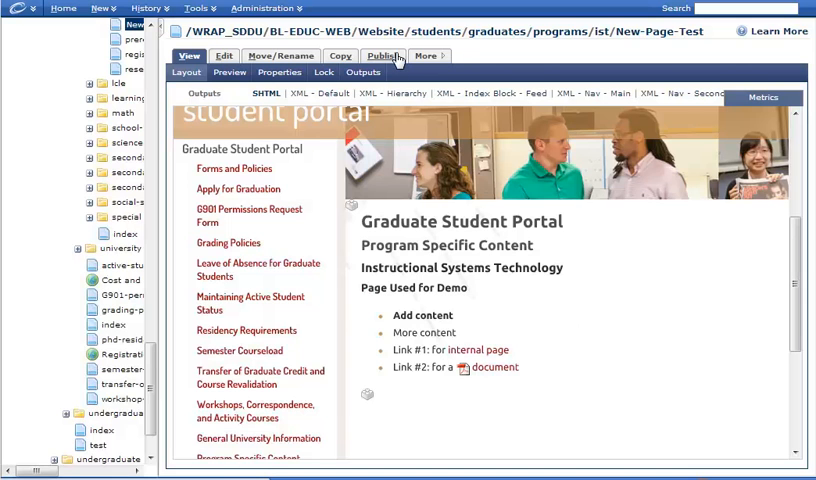
{"action": "mouse_move", "coordinate": [546, 294]}
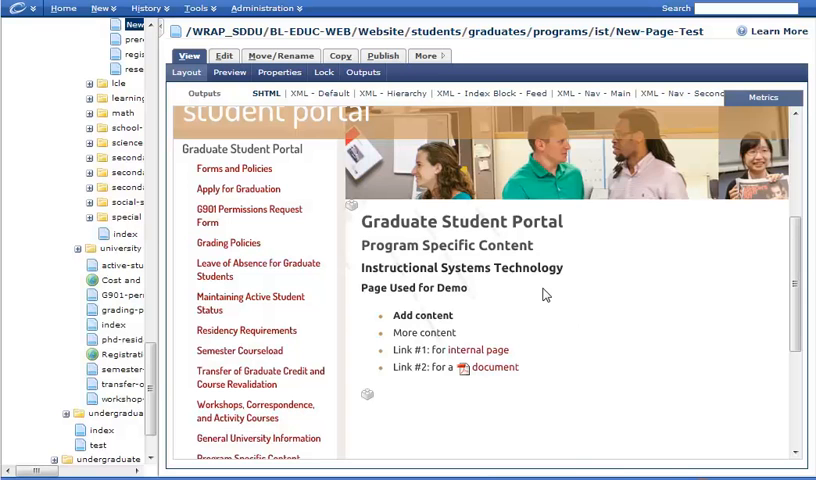